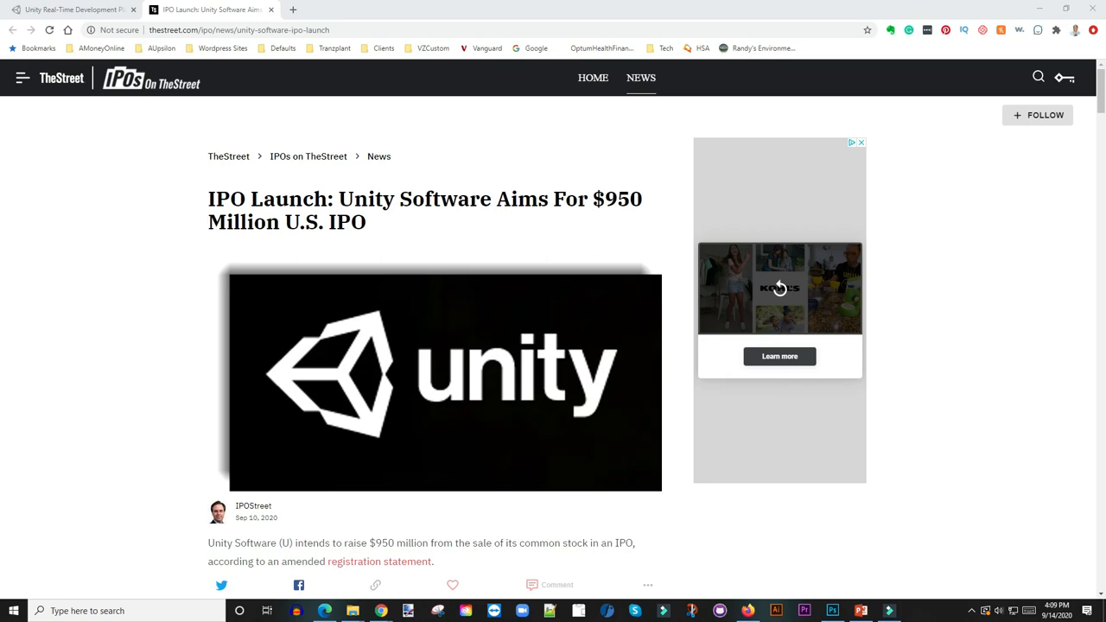
# - Scroll further into TheStreet's Unity Software IPO article and back up
pyautogui.scroll(-3)
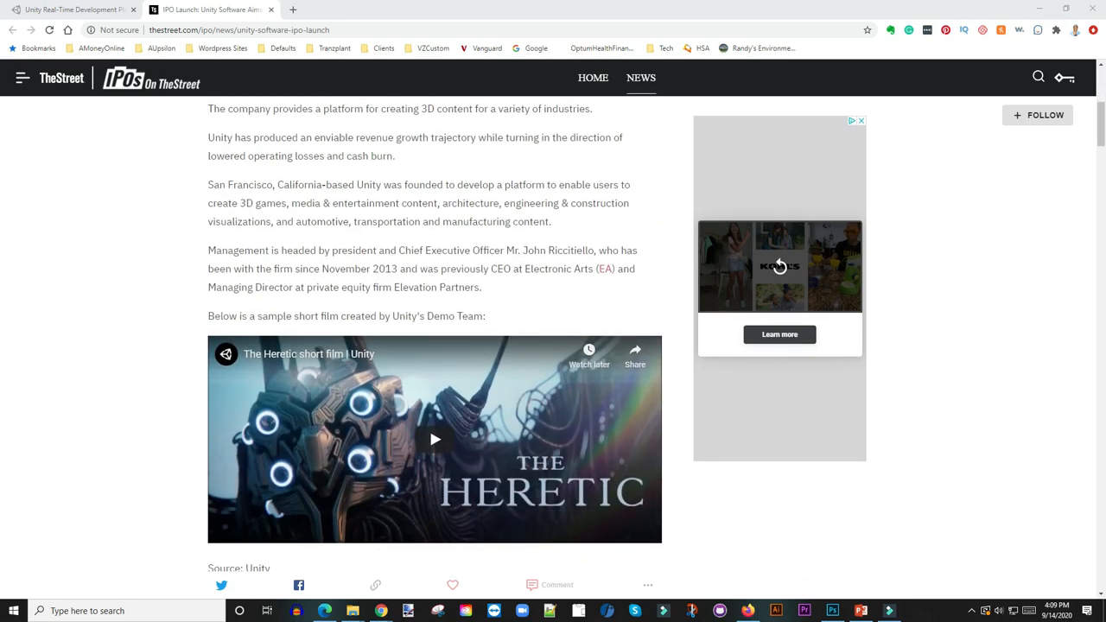
pyautogui.scroll(3)
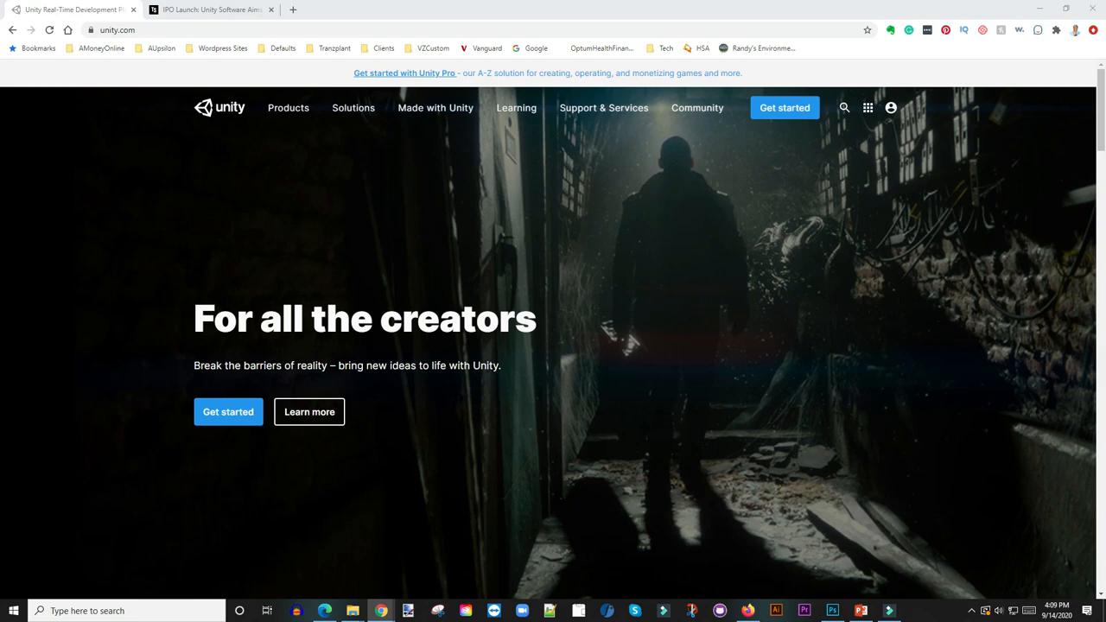
pyautogui.click(353, 107)
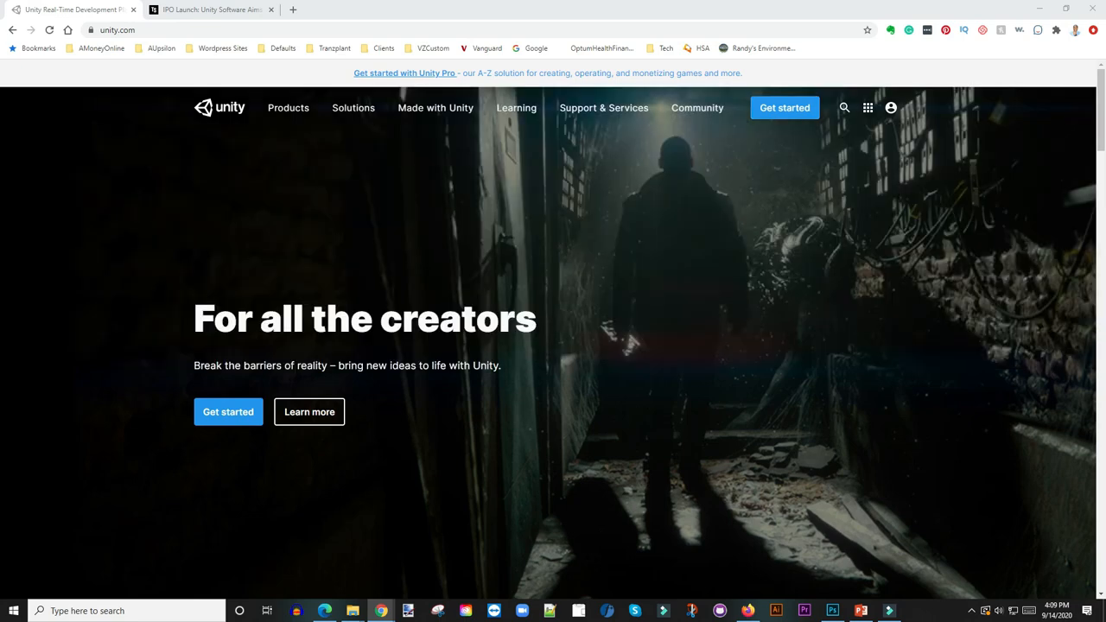
pyautogui.click(352, 107)
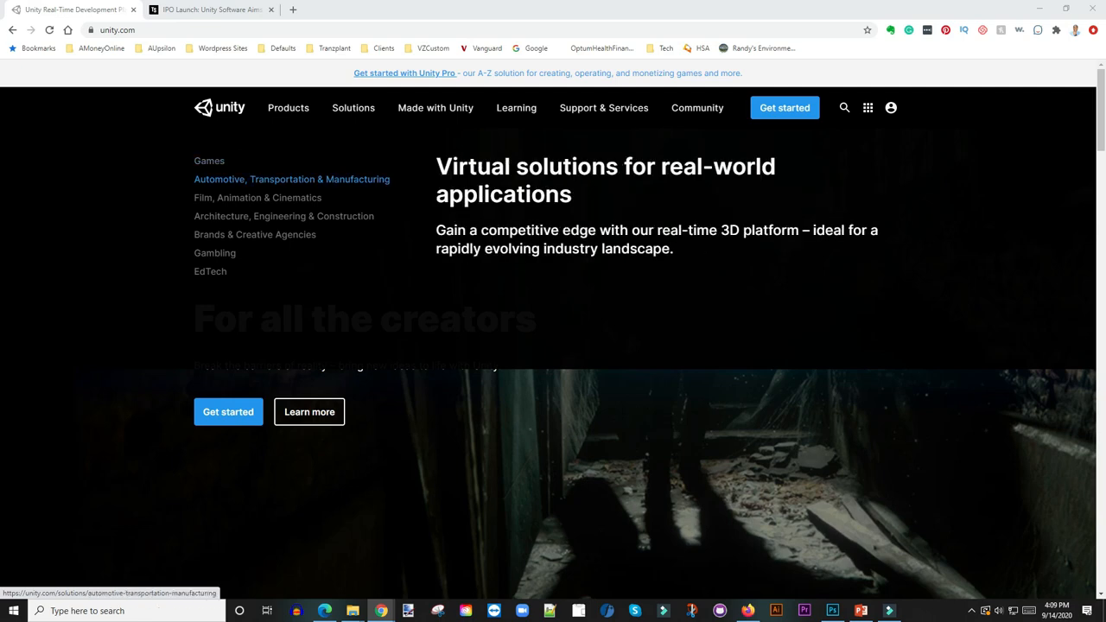
pyautogui.click(257, 197)
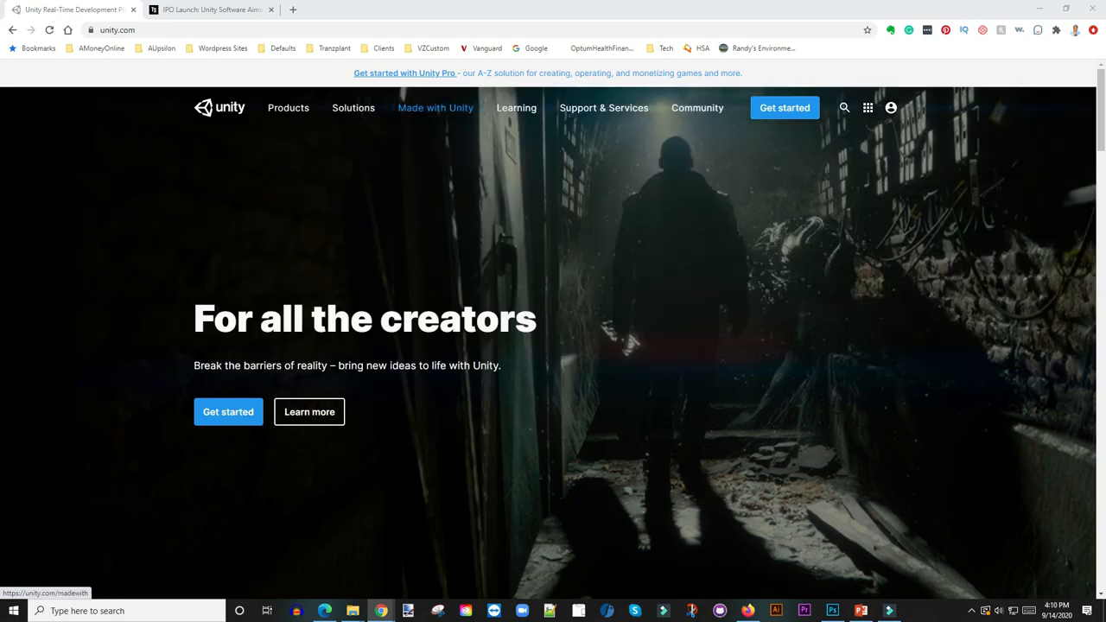
pyautogui.click(515, 107)
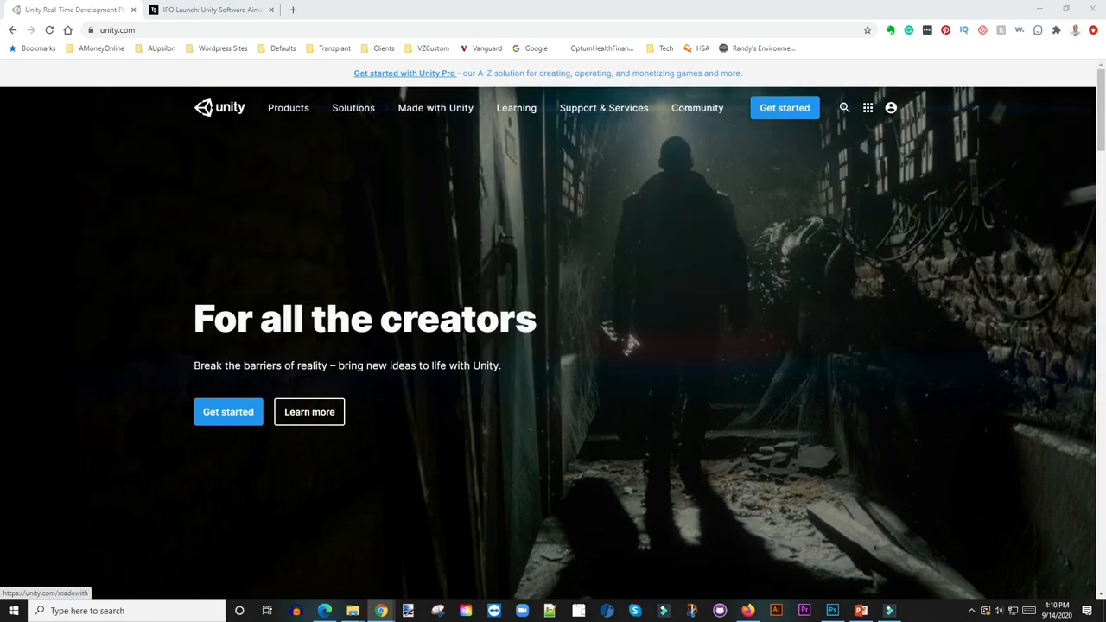
pyautogui.click(353, 107)
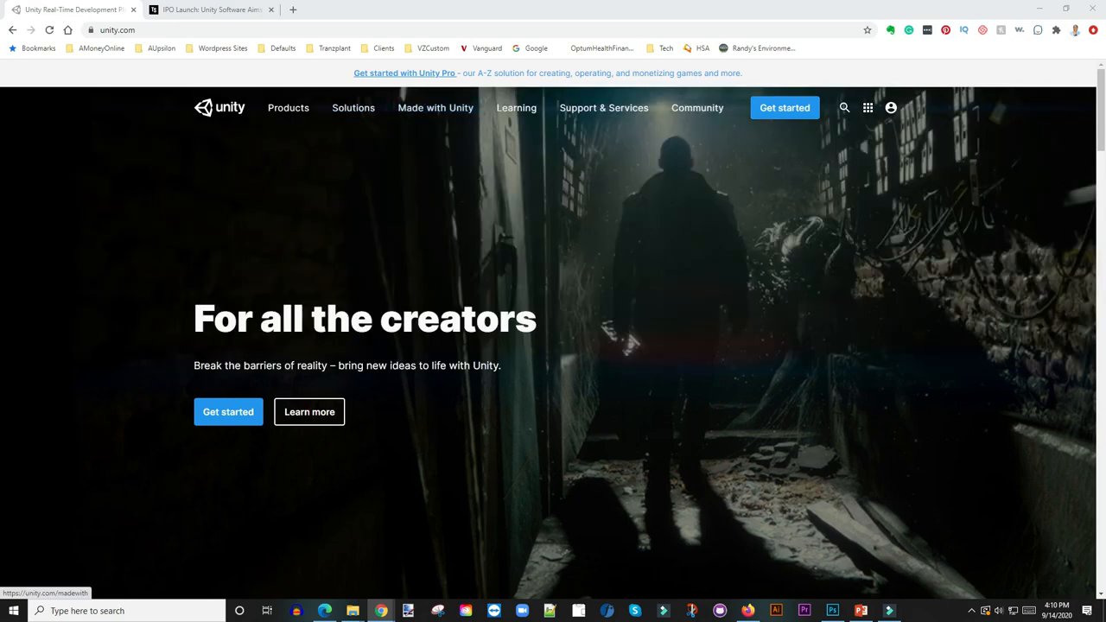
pyautogui.moveTo(287, 108)
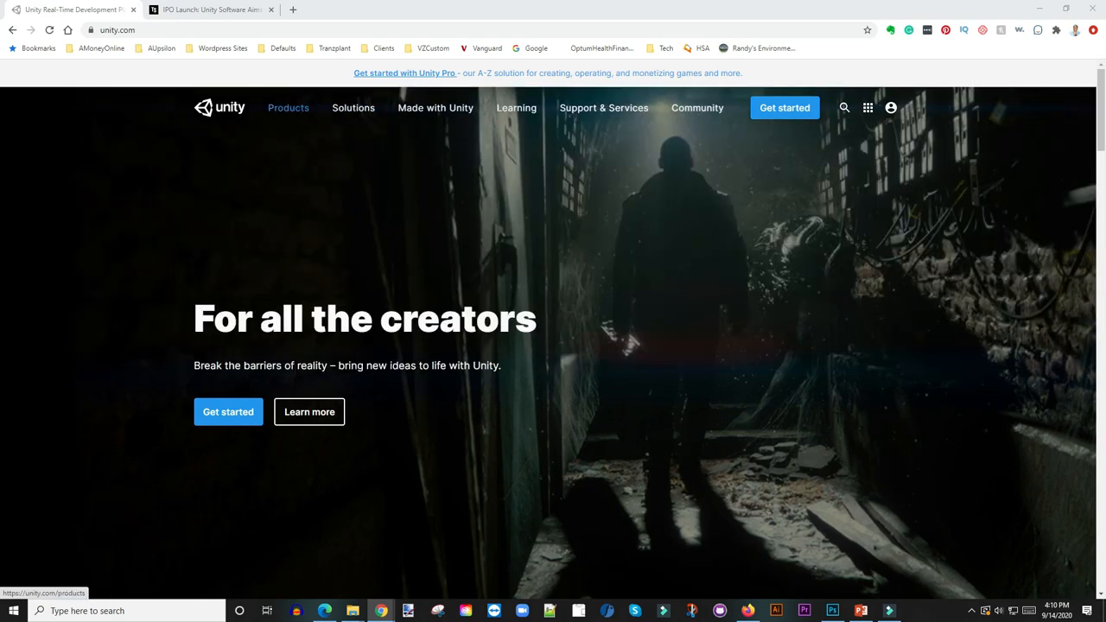
# - Browse Unity's Products page through the full catalogue of tool cards down to Plastic SCM and back up
pyautogui.click(287, 108)
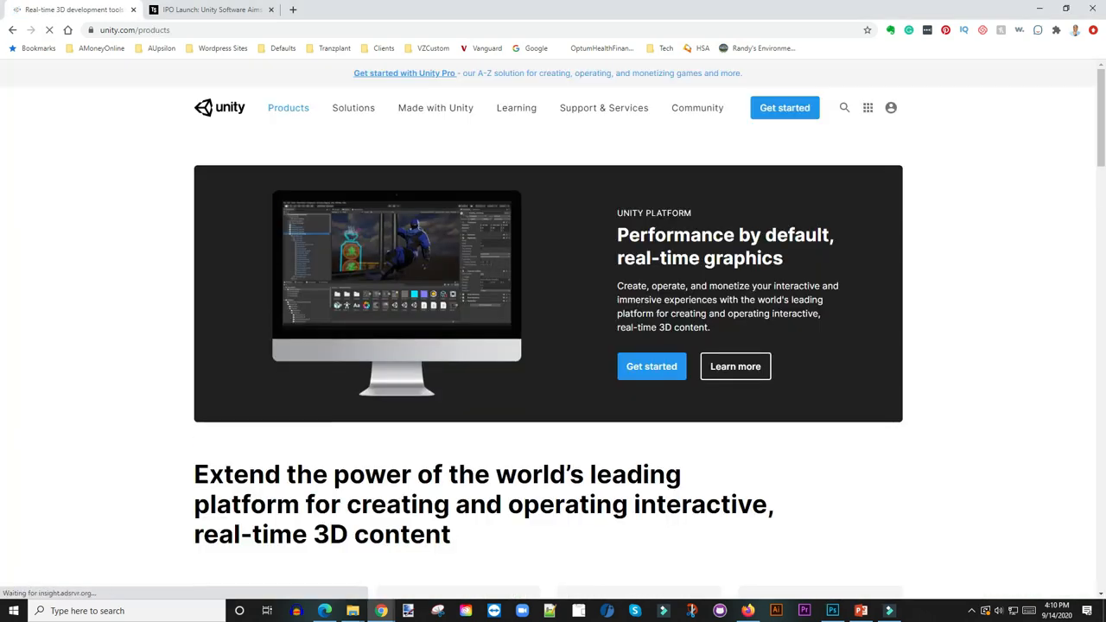
pyautogui.scroll(-3)
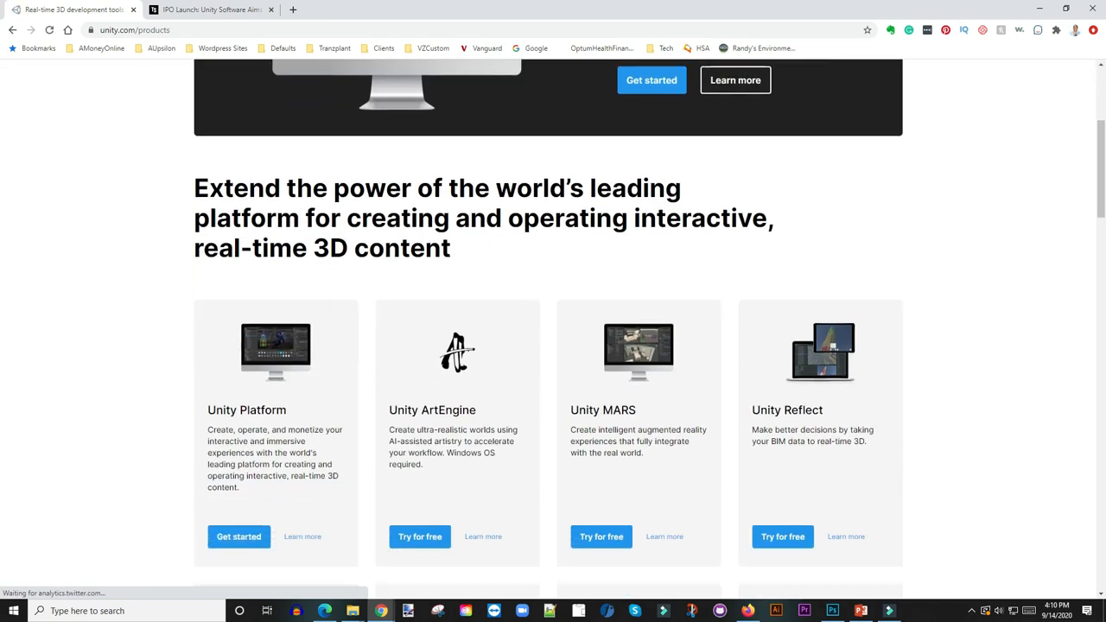
pyautogui.scroll(-3)
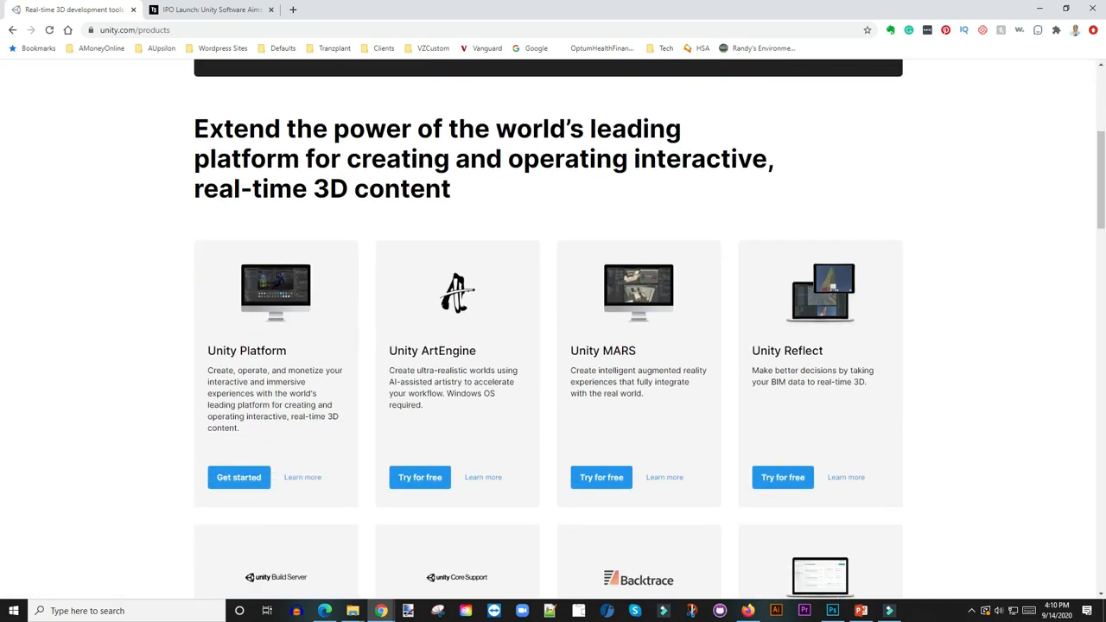
pyautogui.scroll(-3)
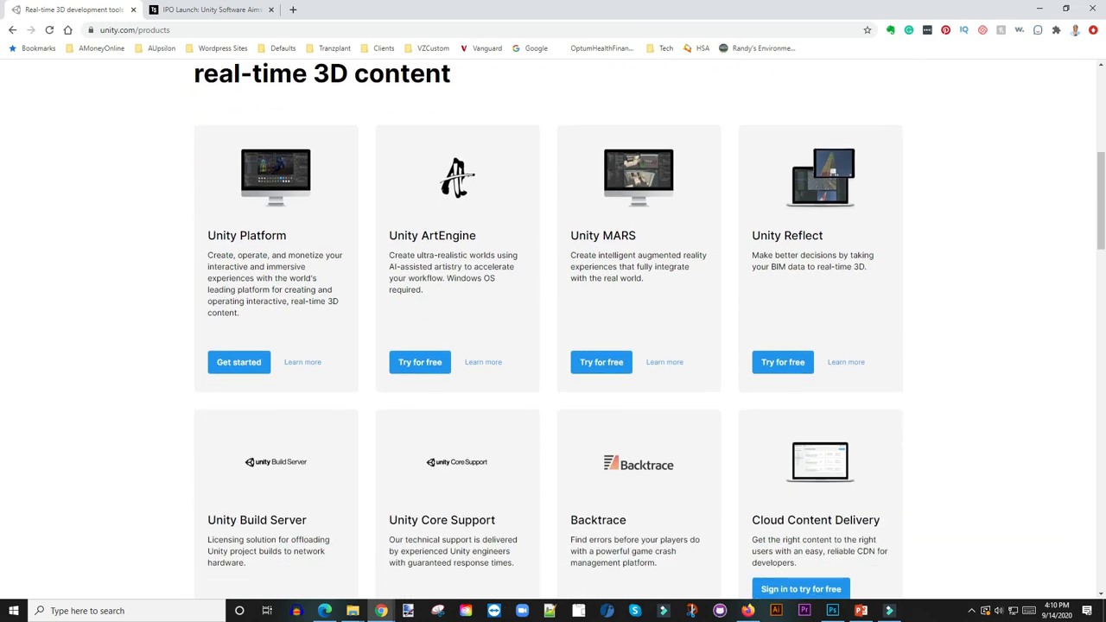
pyautogui.scroll(-3)
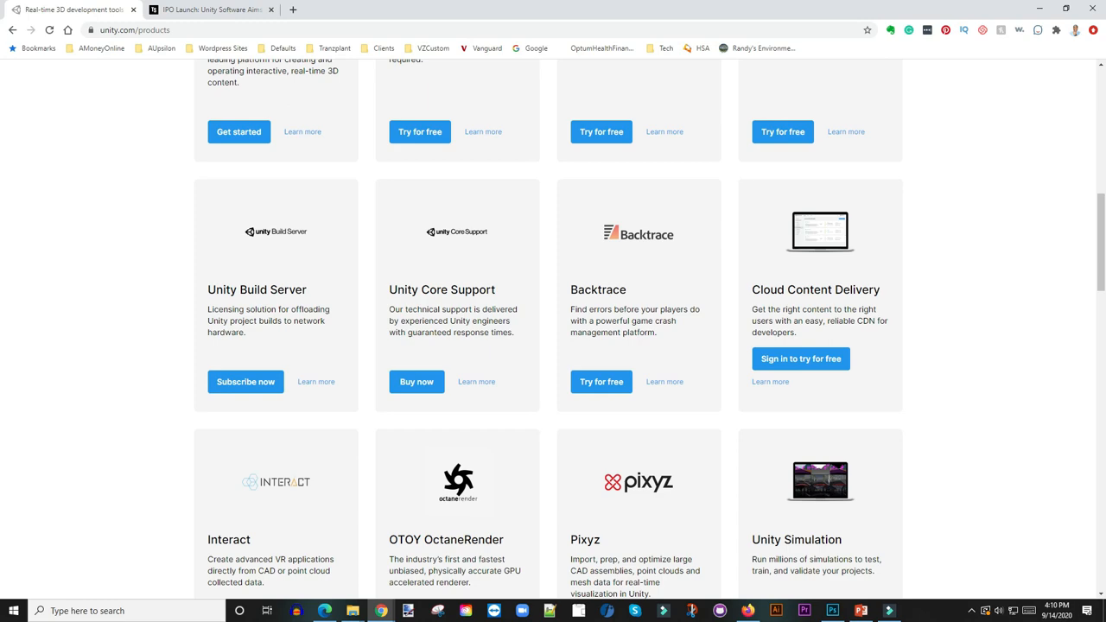
pyautogui.scroll(-3)
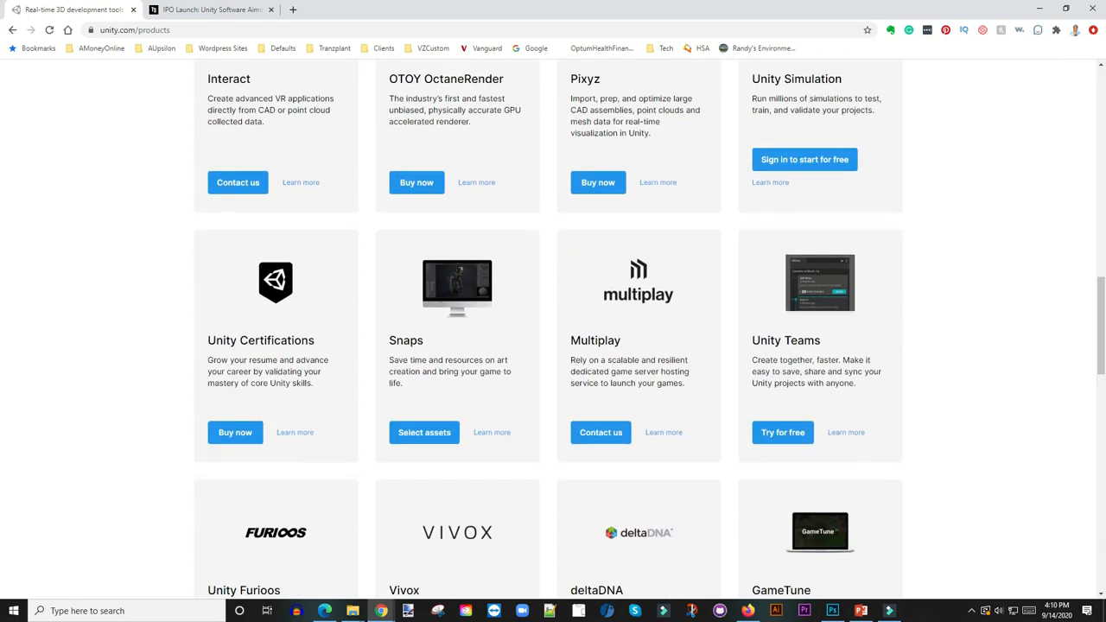
pyautogui.scroll(-3)
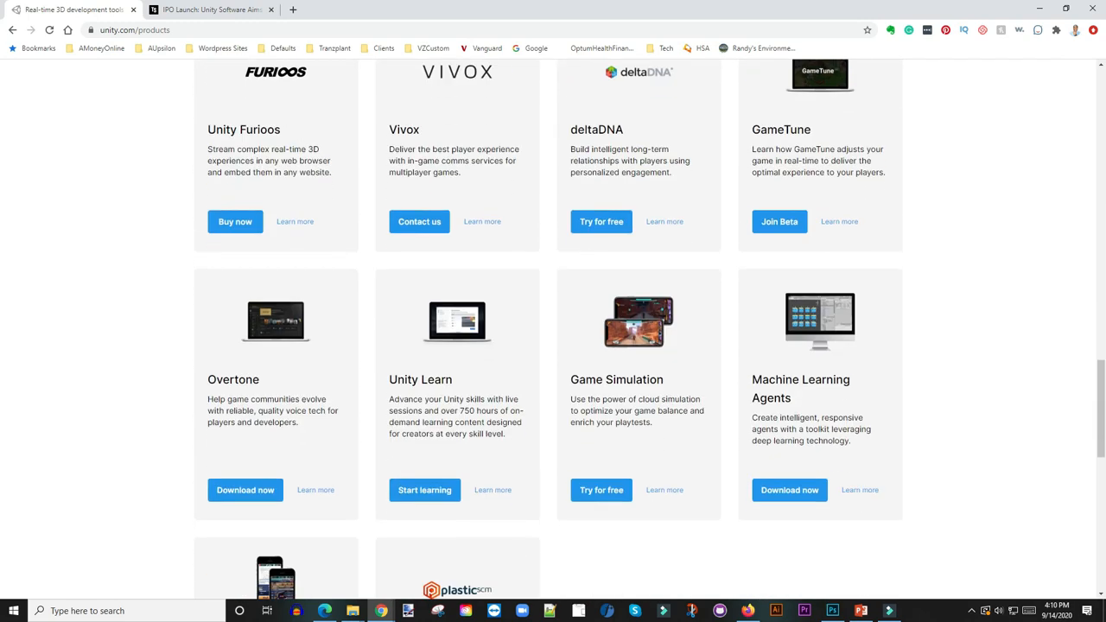
pyautogui.scroll(-3)
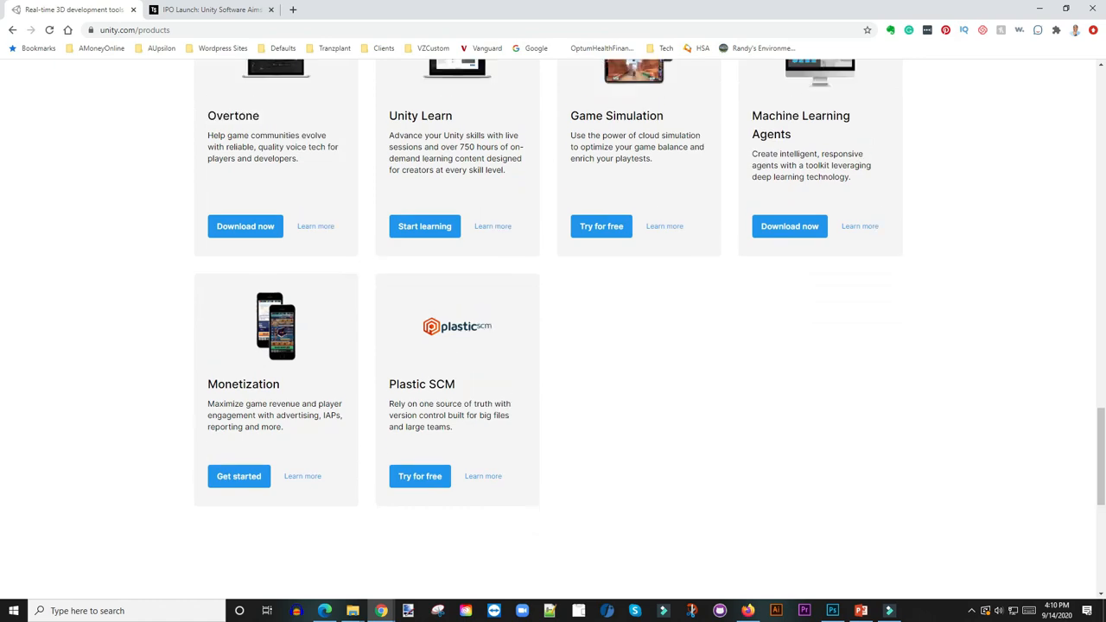
pyautogui.scroll(3)
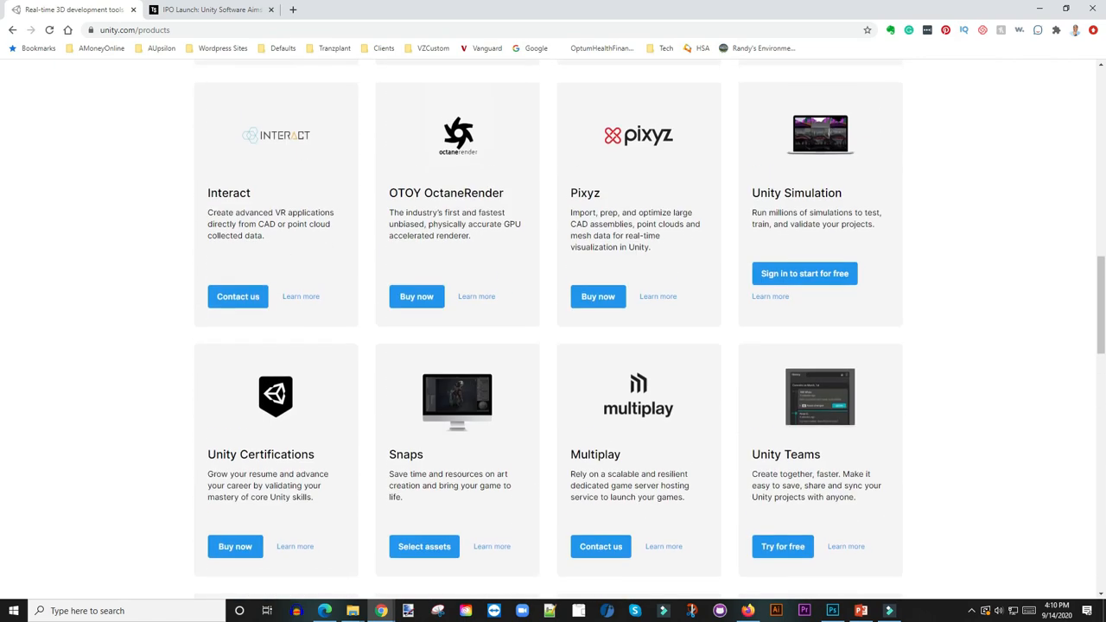
pyautogui.scroll(3)
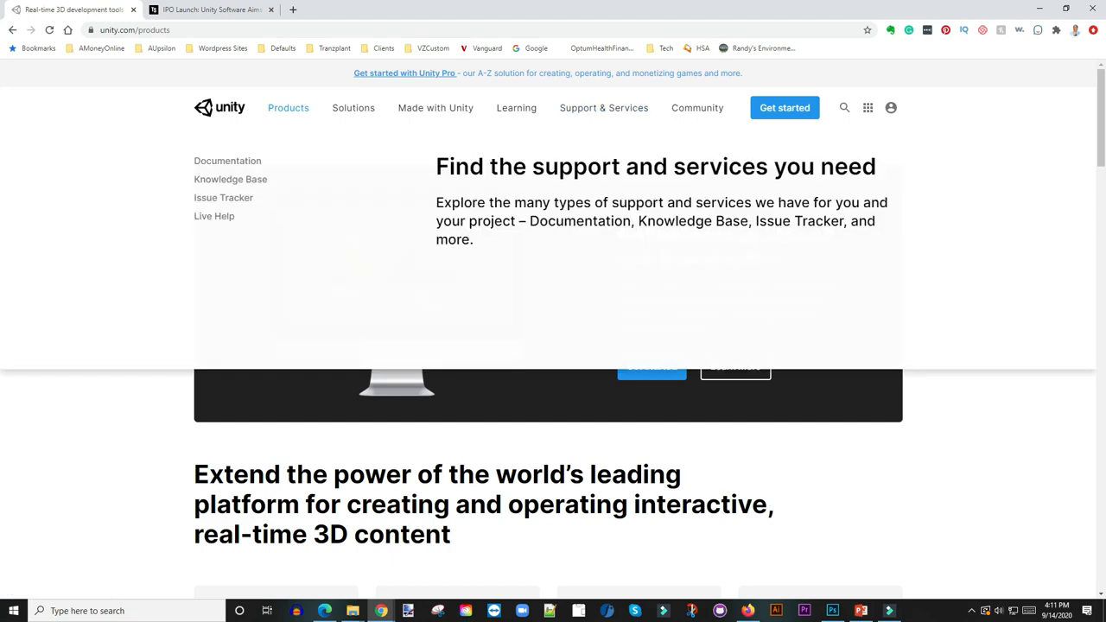
pyautogui.scroll(-3)
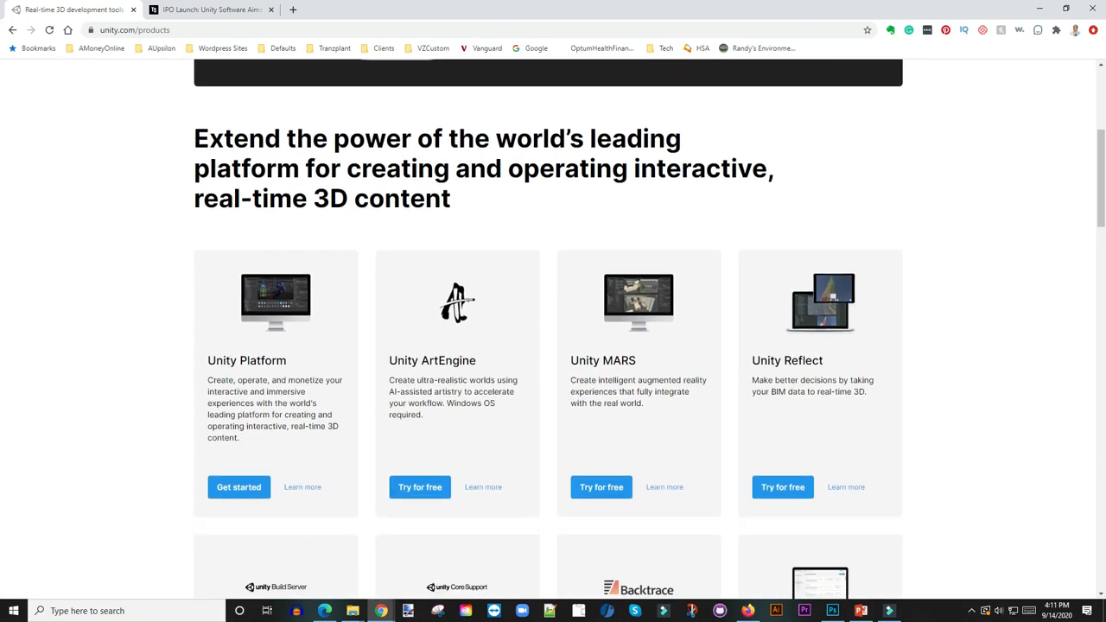
pyautogui.scroll(-3)
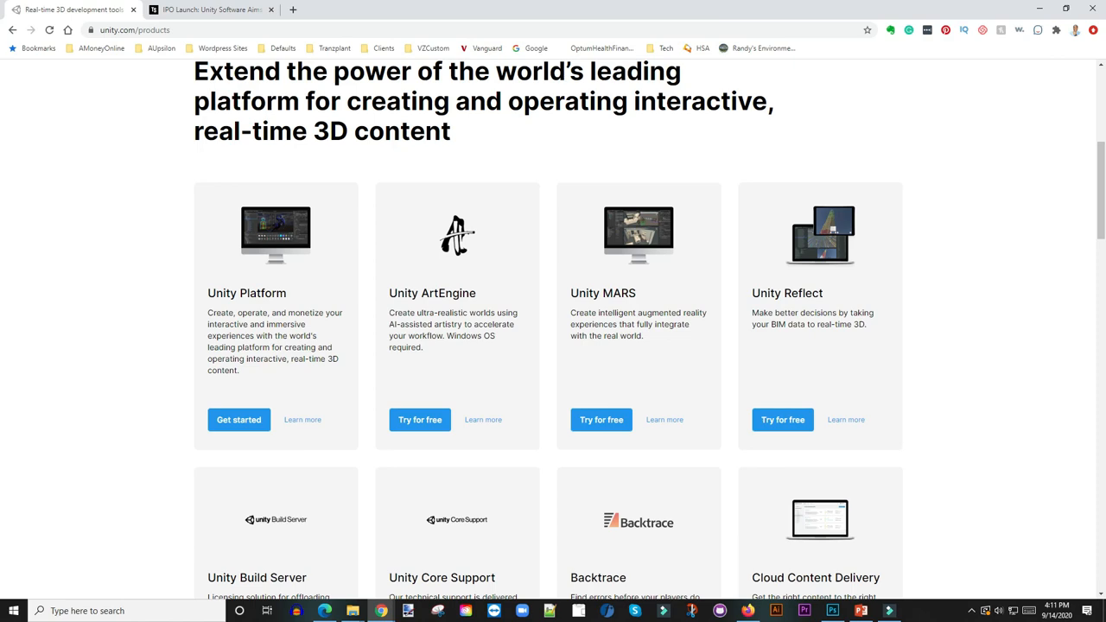
pyautogui.scroll(3)
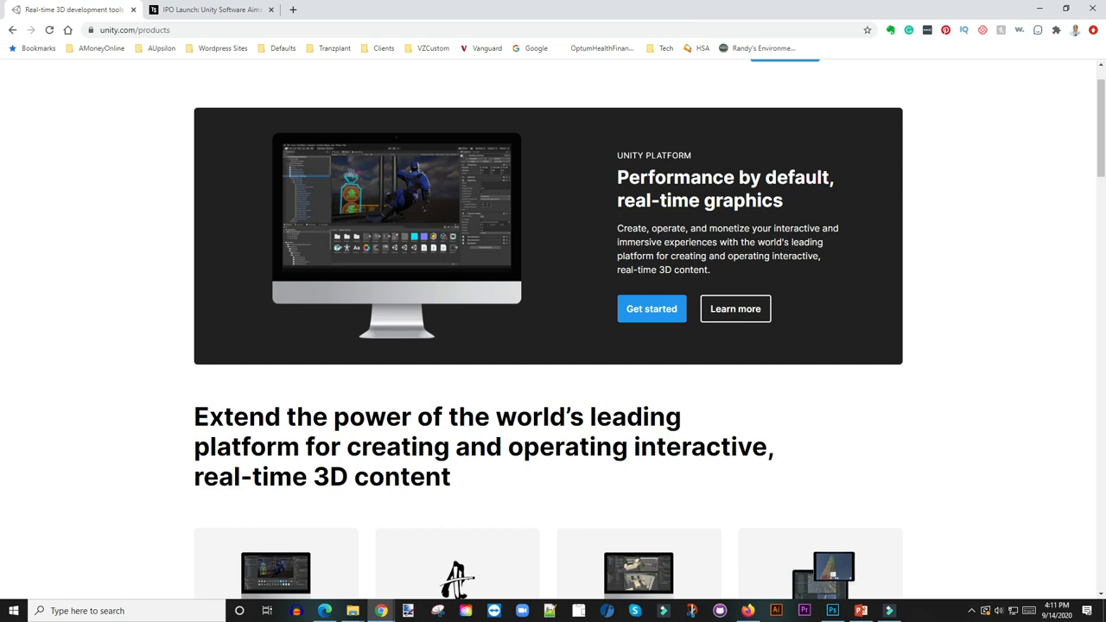
pyautogui.moveTo(737, 308)
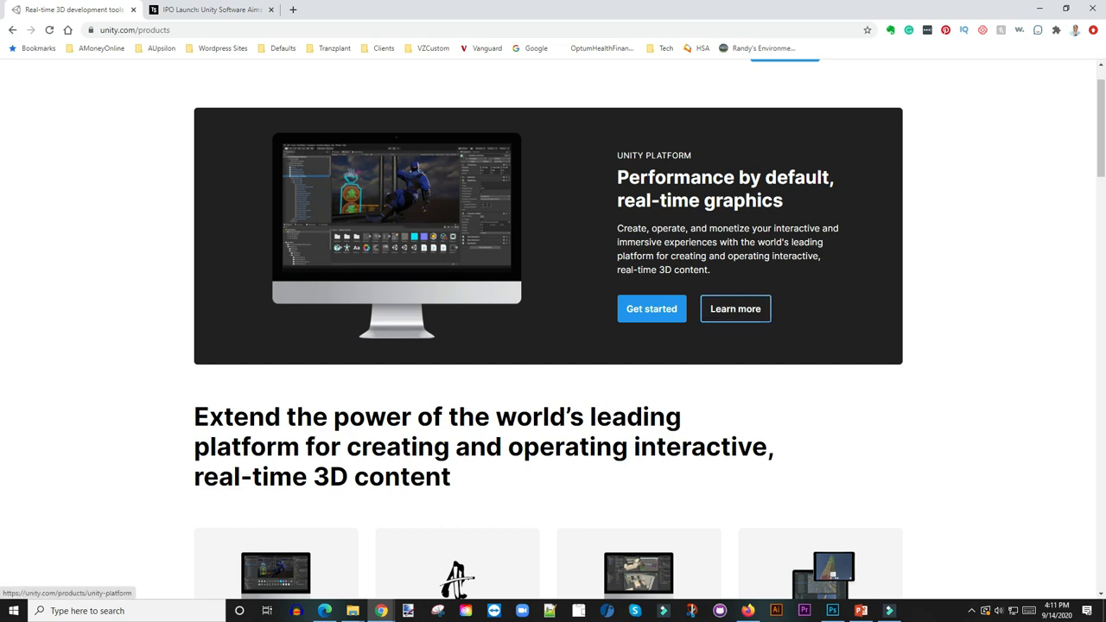
pyautogui.scroll(-3)
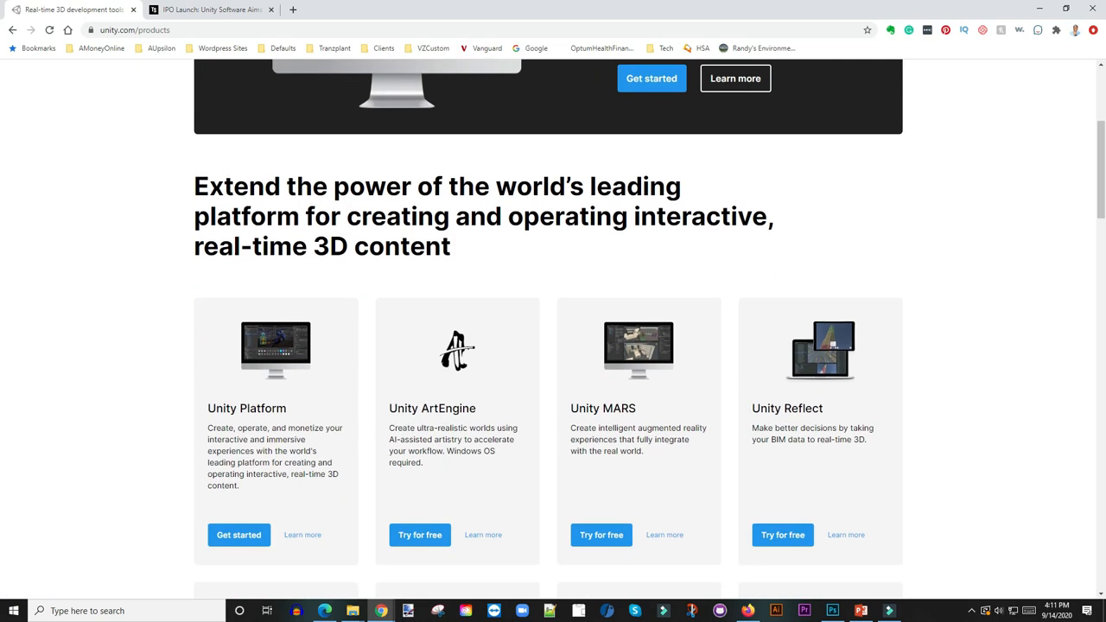
pyautogui.scroll(-3)
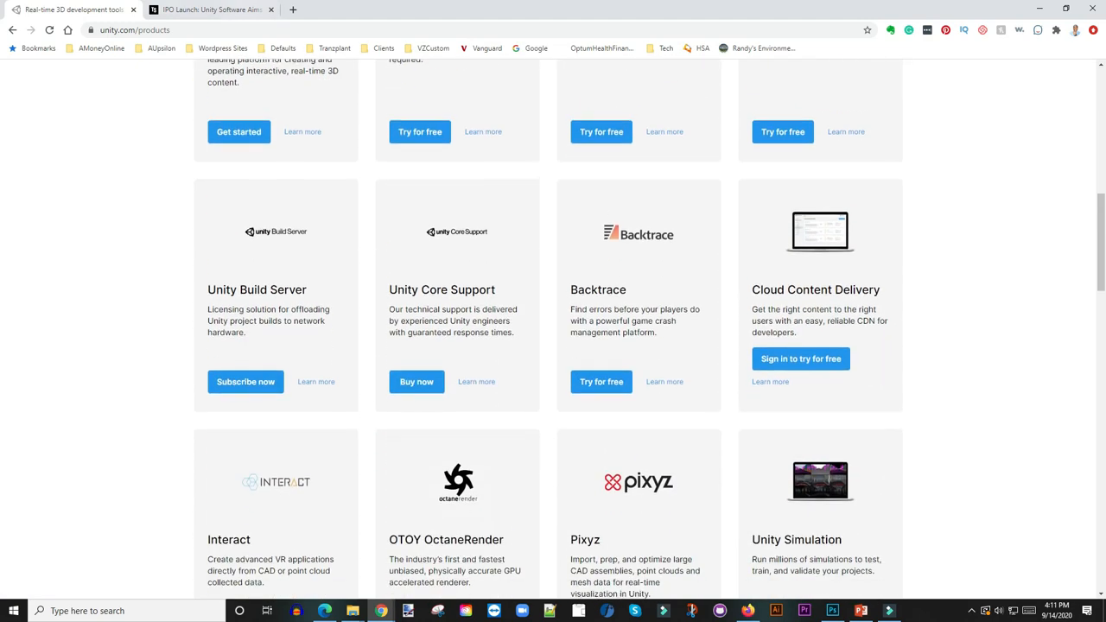
pyautogui.scroll(-3)
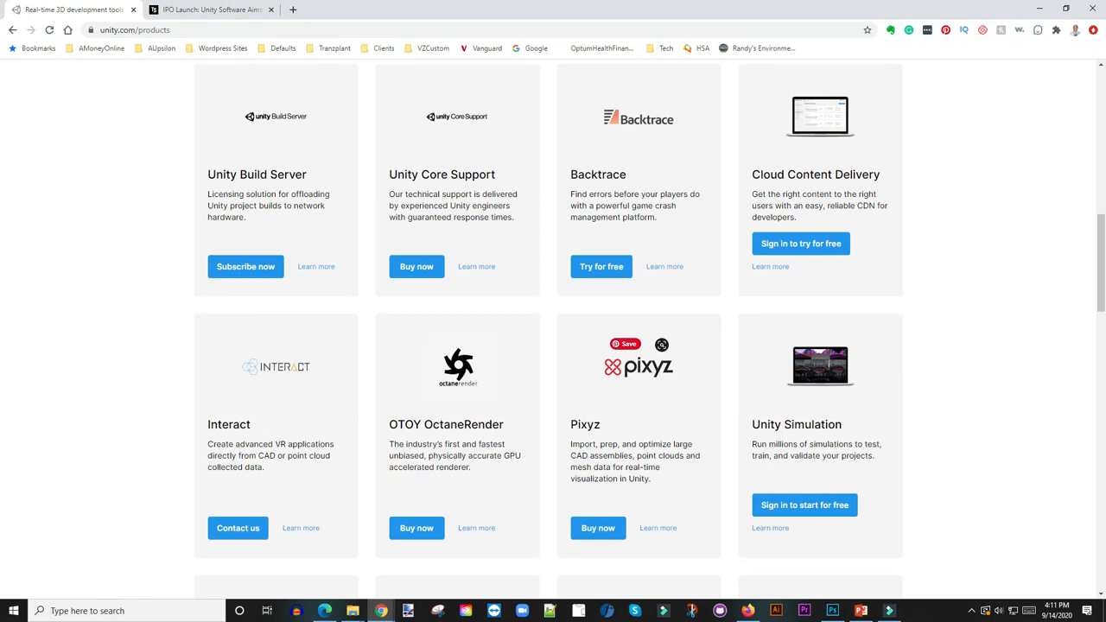
pyautogui.scroll(-3)
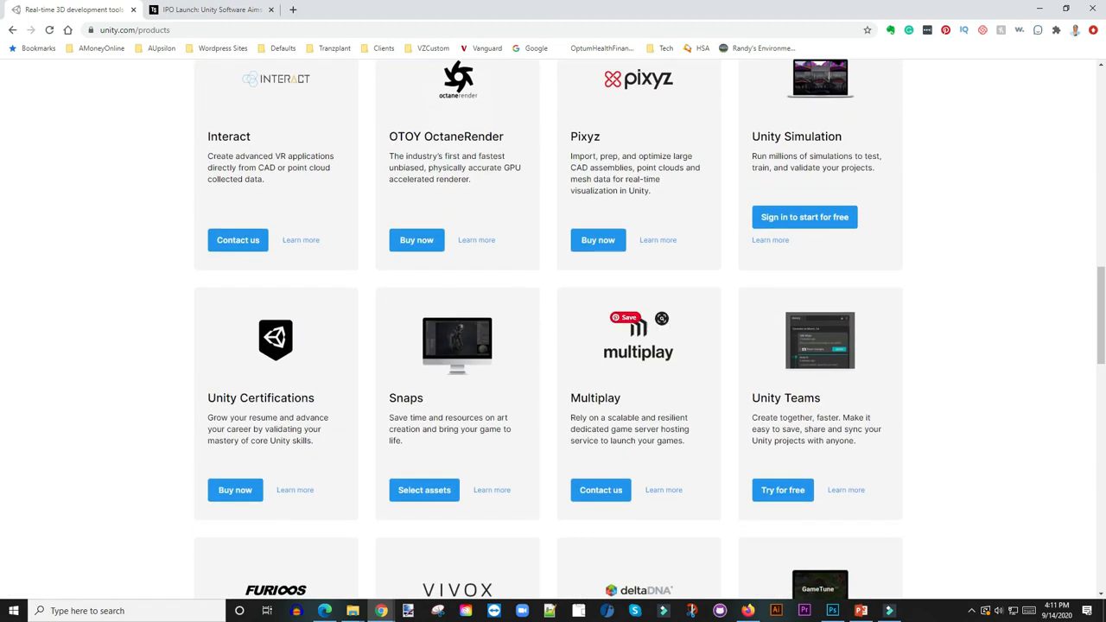
pyautogui.scroll(-3)
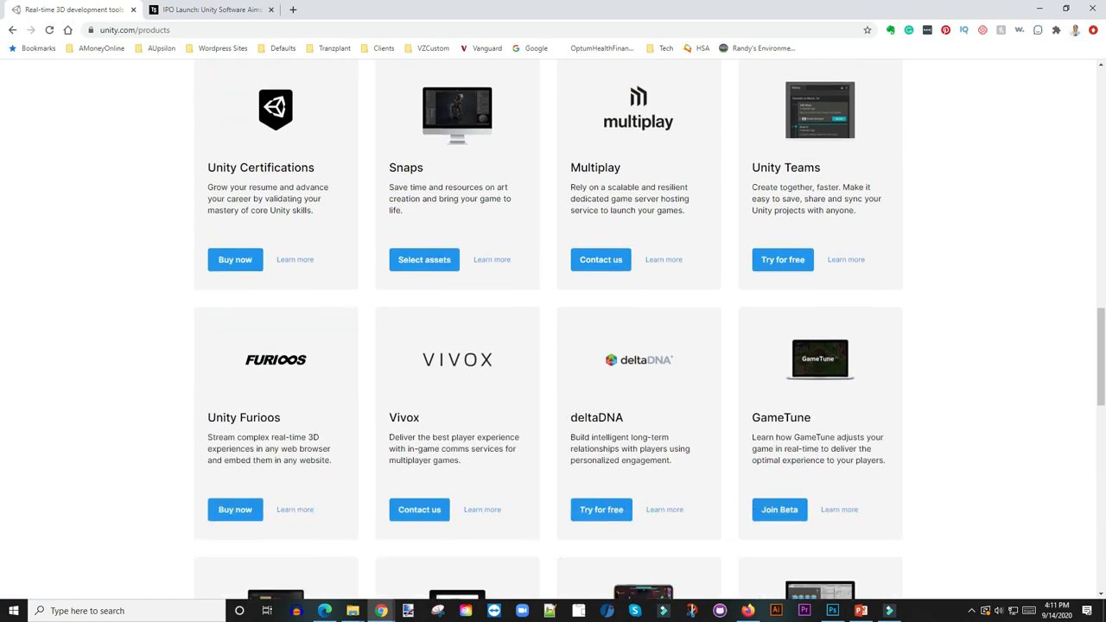
pyautogui.scroll(-3)
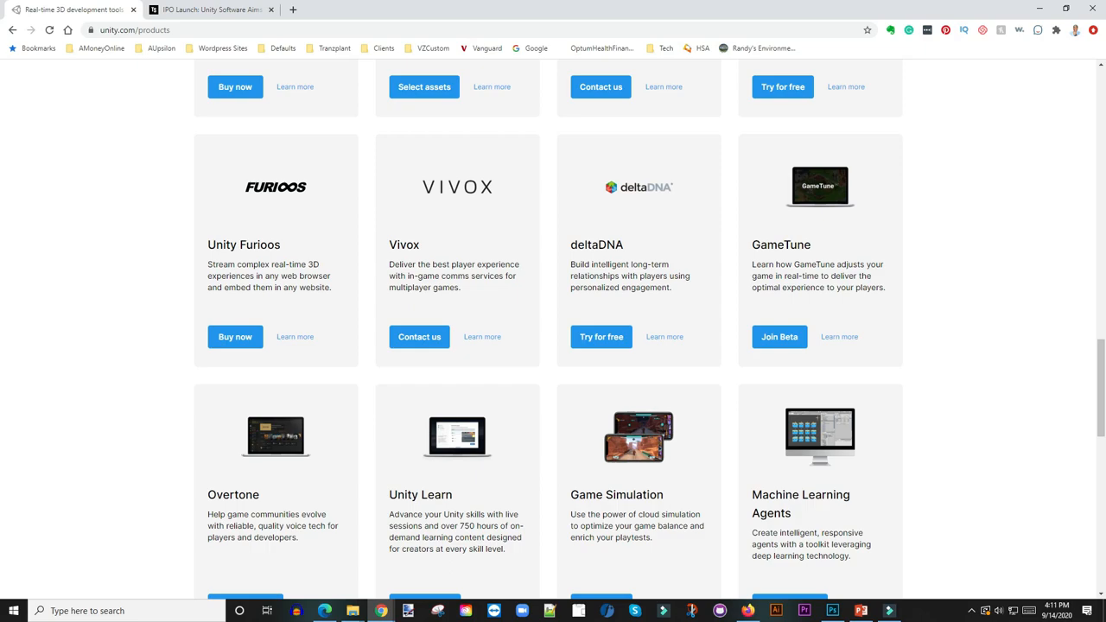
pyautogui.scroll(3)
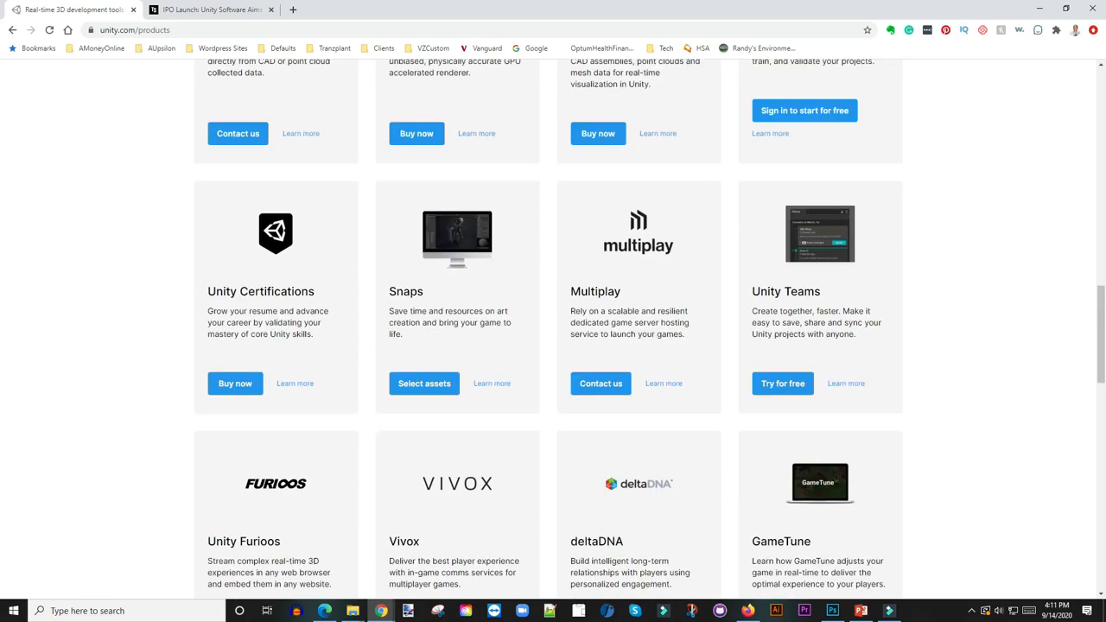
pyautogui.scroll(3)
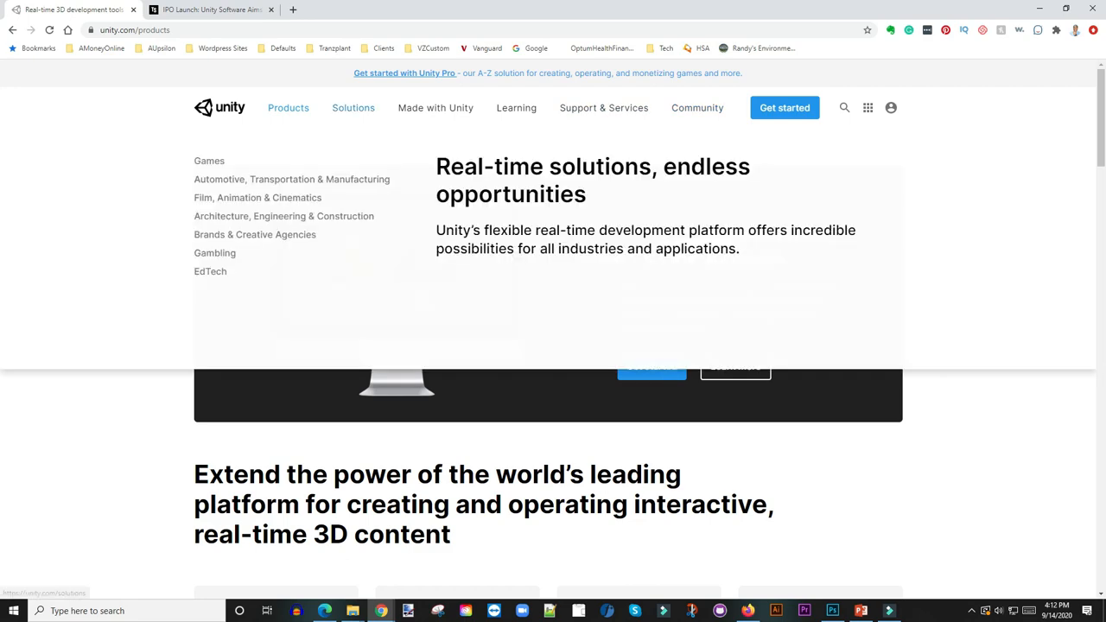
# - Browse Unity's Solutions page of industry cards from Games to EdTech down to the footer and back up
pyautogui.click(352, 107)
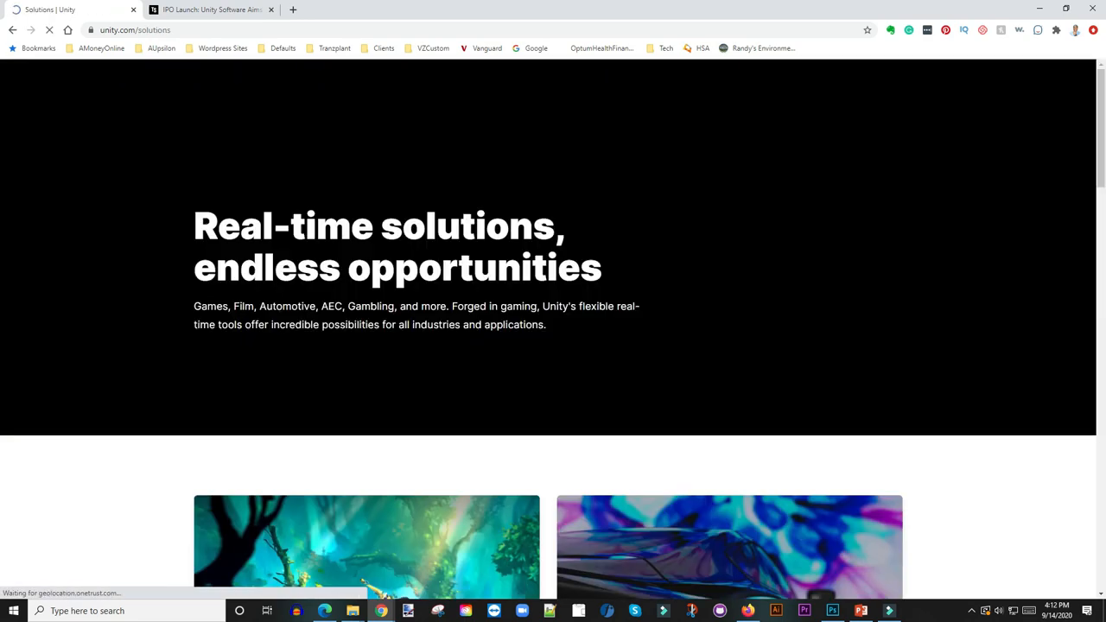
pyautogui.scroll(-3)
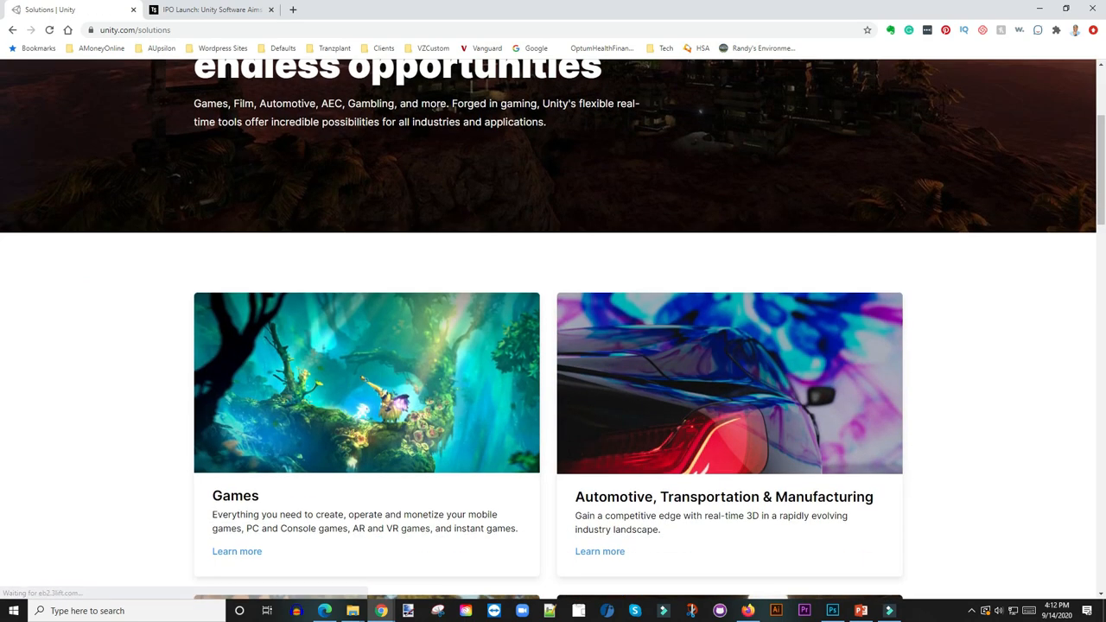
pyautogui.scroll(-3)
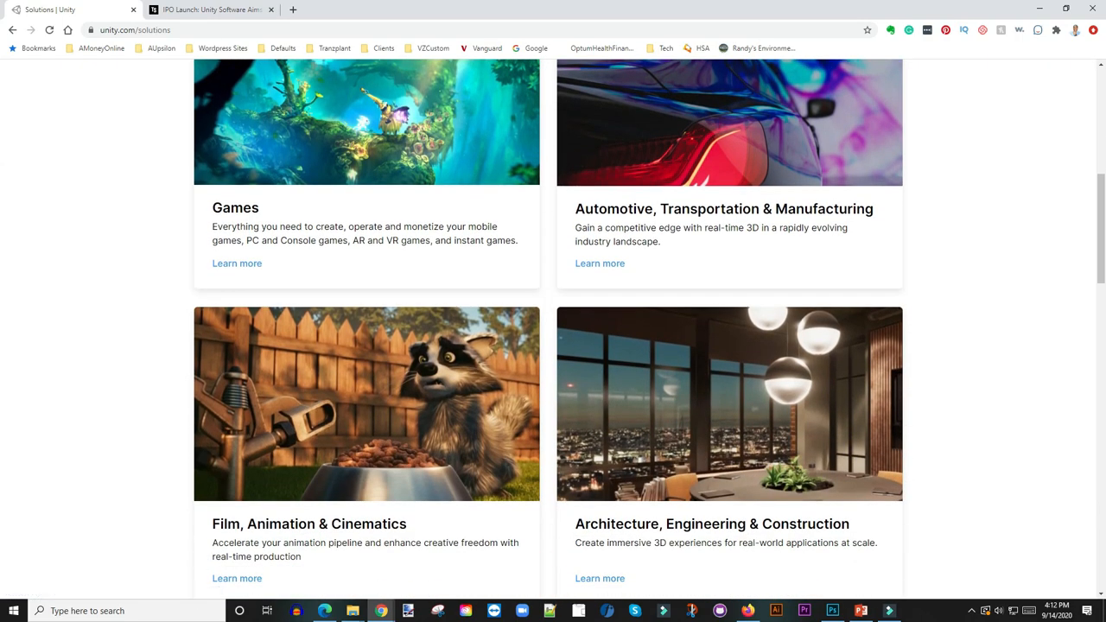
pyautogui.scroll(-3)
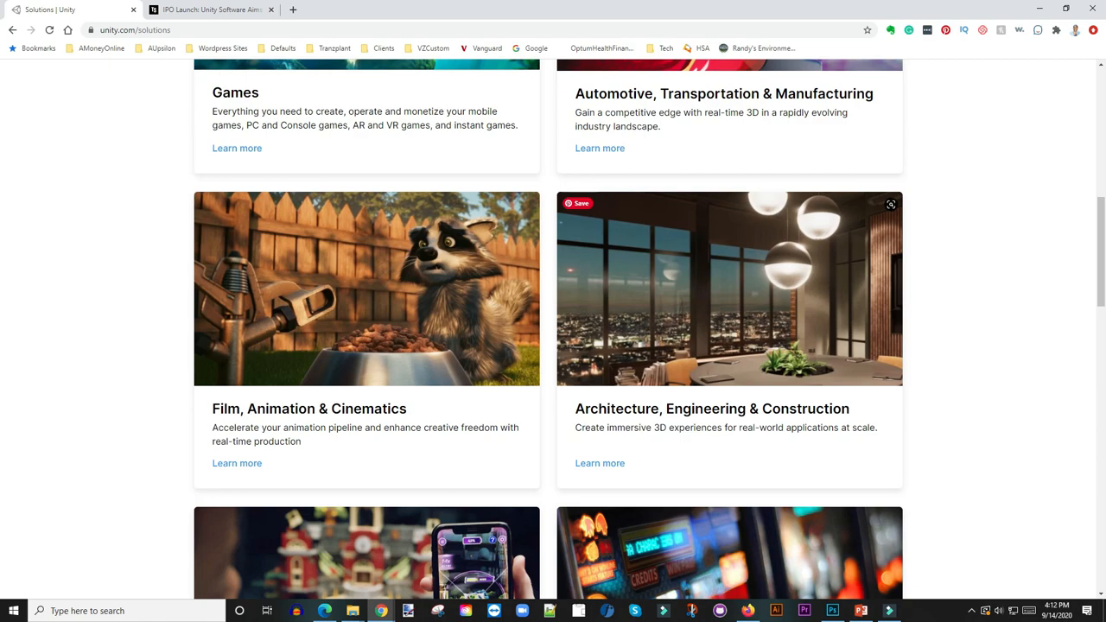
pyautogui.scroll(-3)
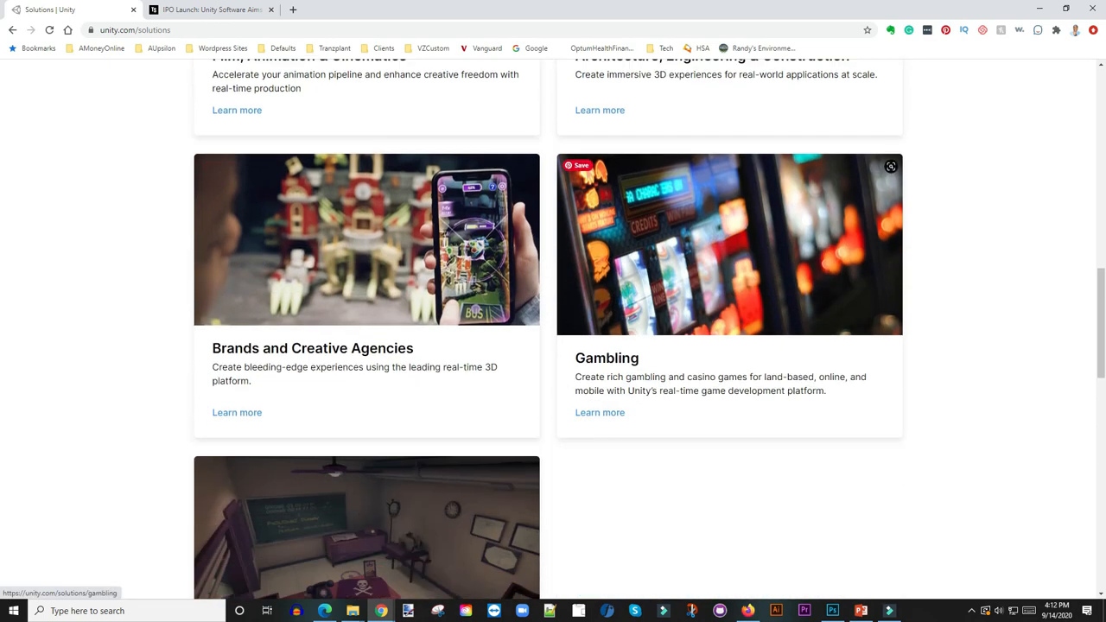
pyautogui.scroll(-3)
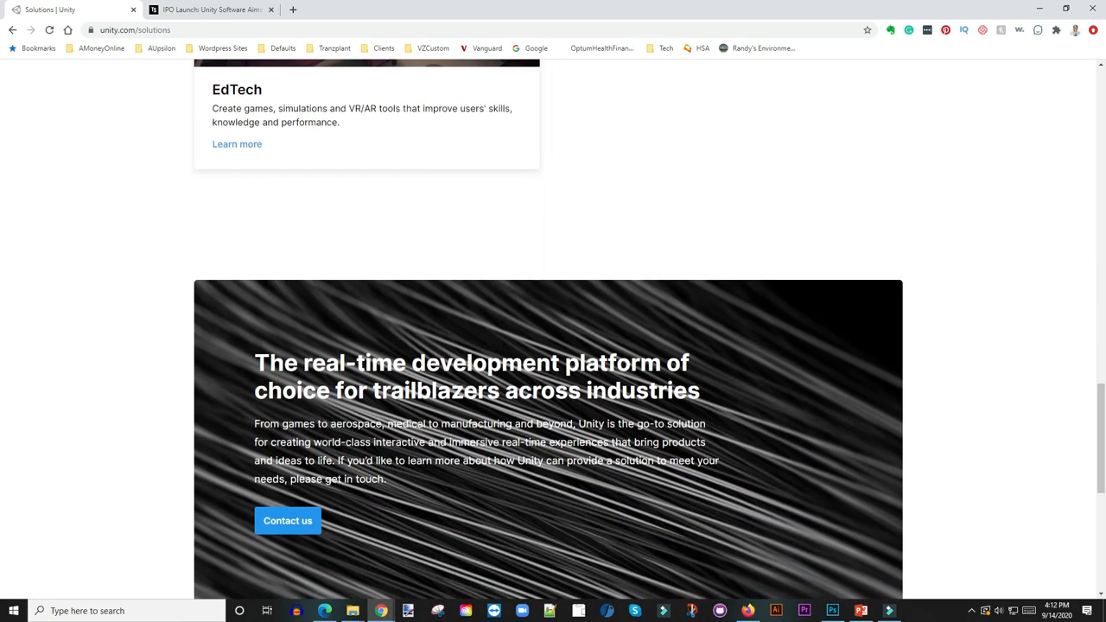
pyautogui.scroll(-3)
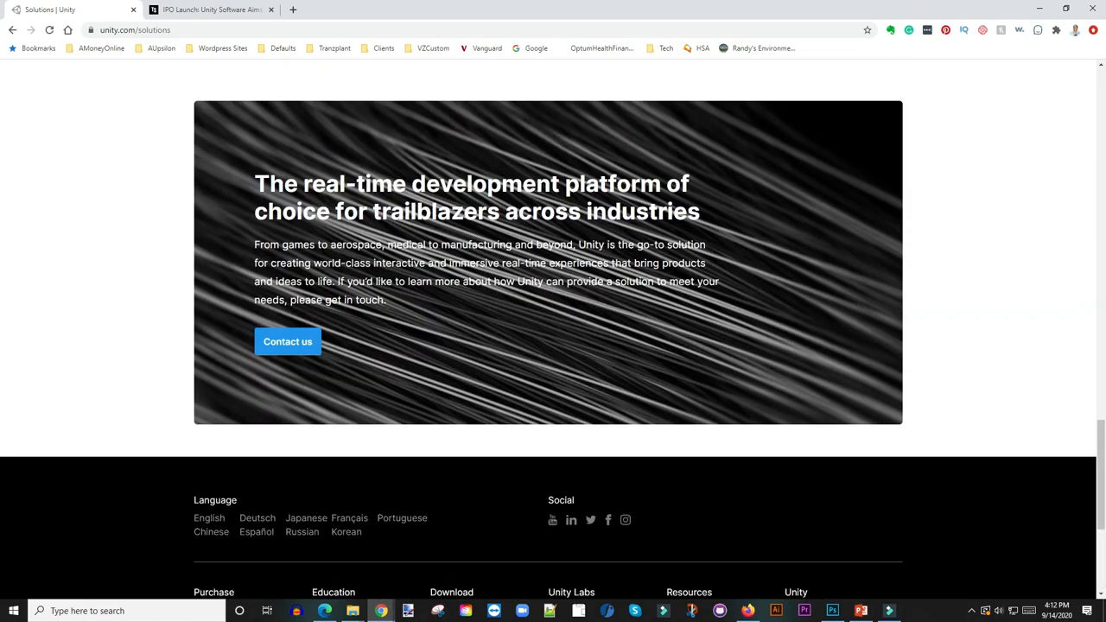
pyautogui.scroll(3)
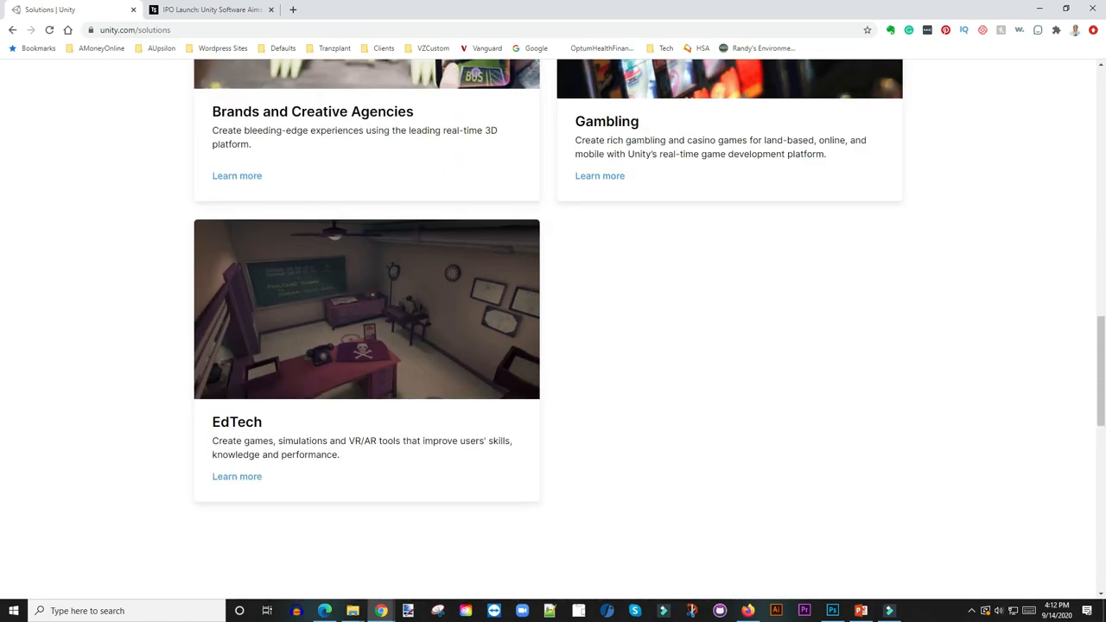
pyautogui.scroll(3)
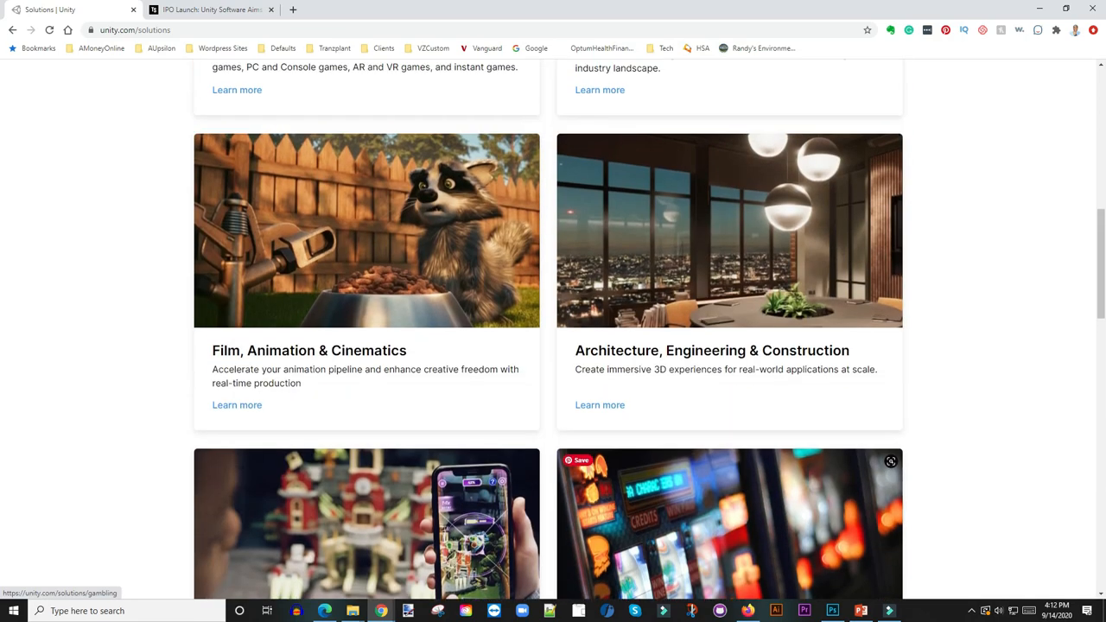
pyautogui.scroll(3)
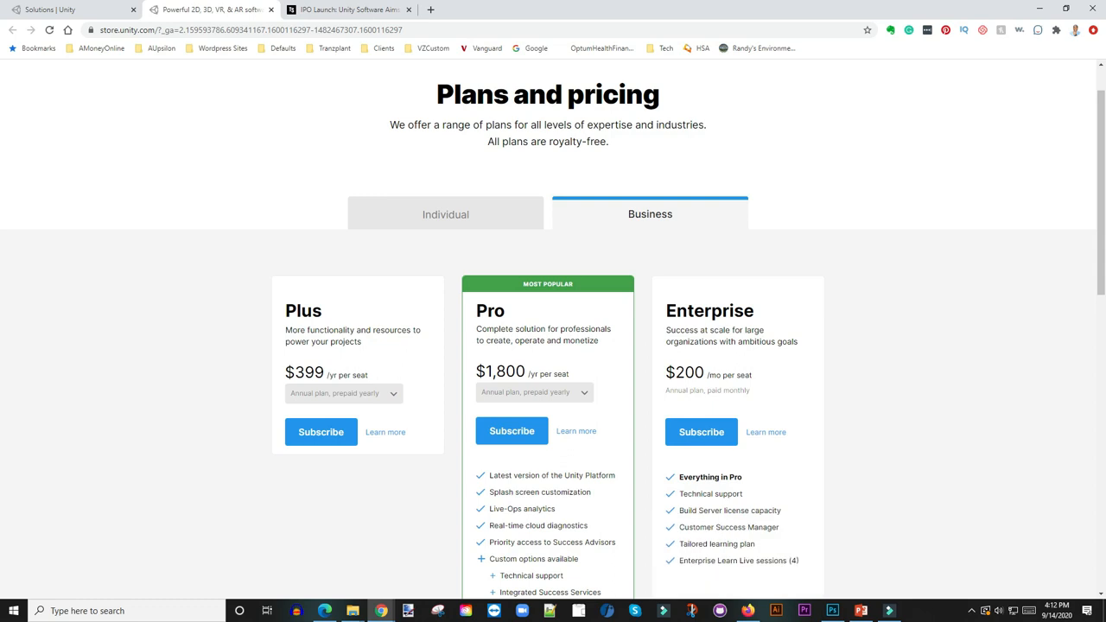
# - Scroll the Unity Store Business pricing page through Plus, Pro and Enterprise plans to the FAQ and footer
pyautogui.scroll(-3)
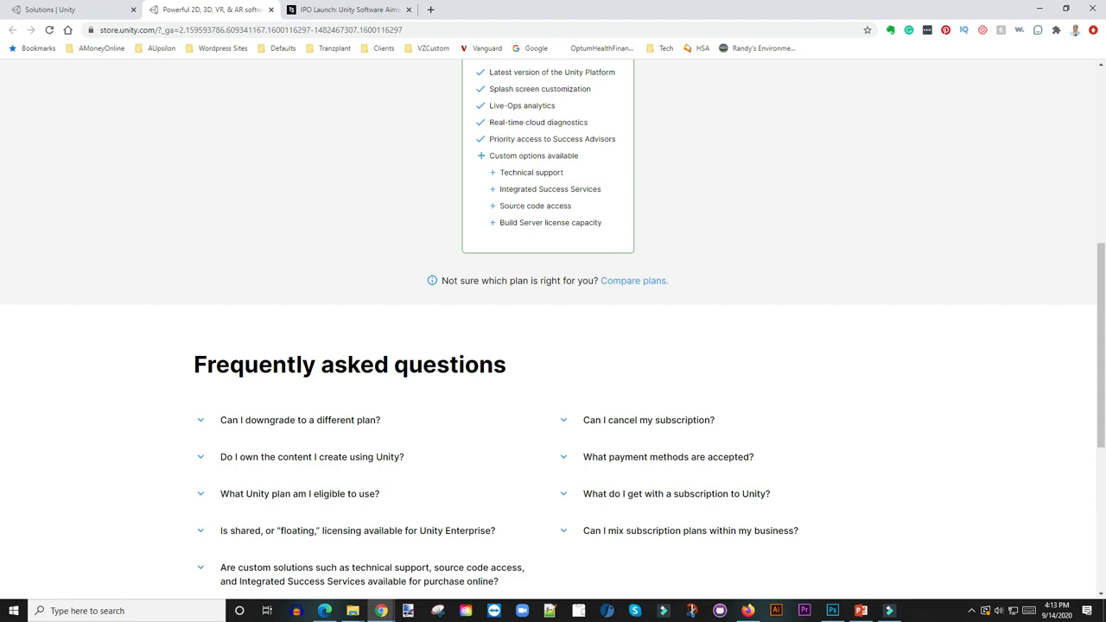
pyautogui.scroll(-3)
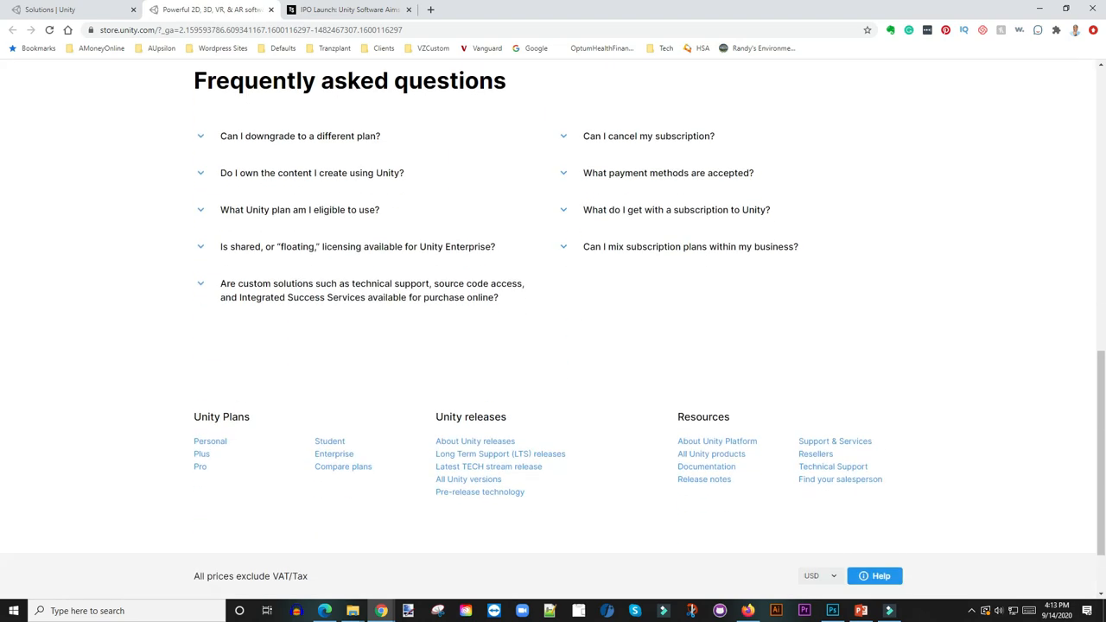
pyautogui.scroll(-3)
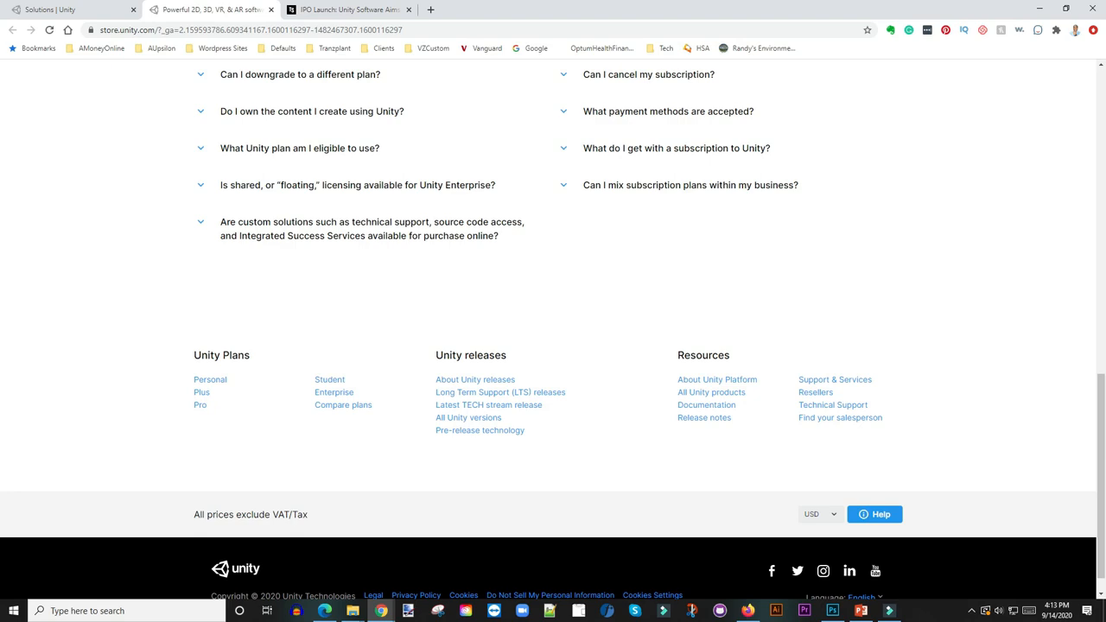
pyautogui.scroll(3)
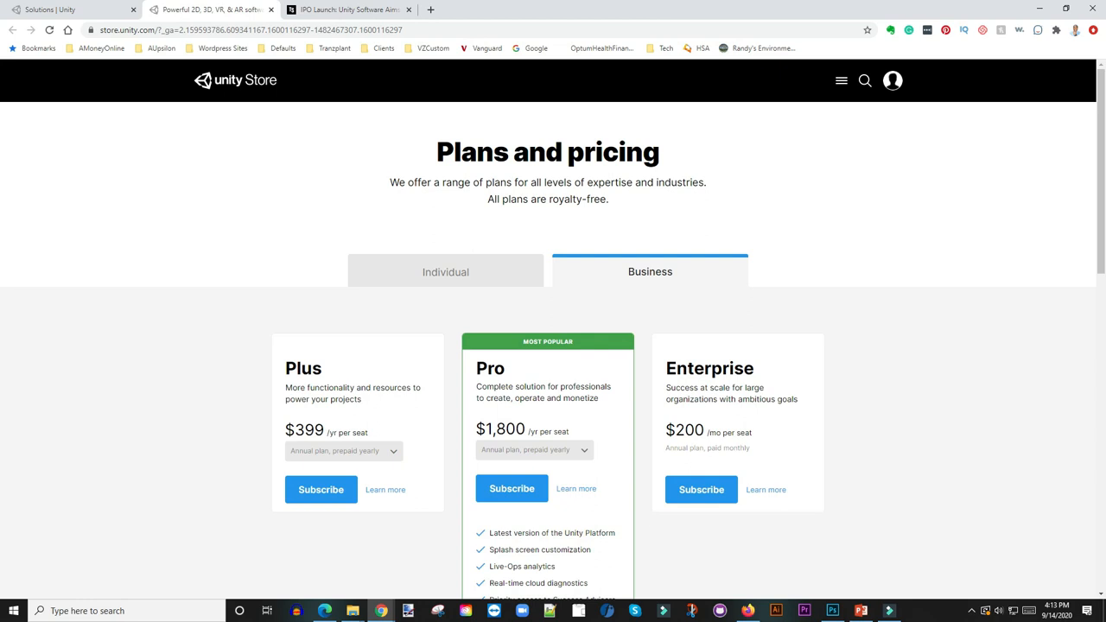
pyautogui.scroll(-3)
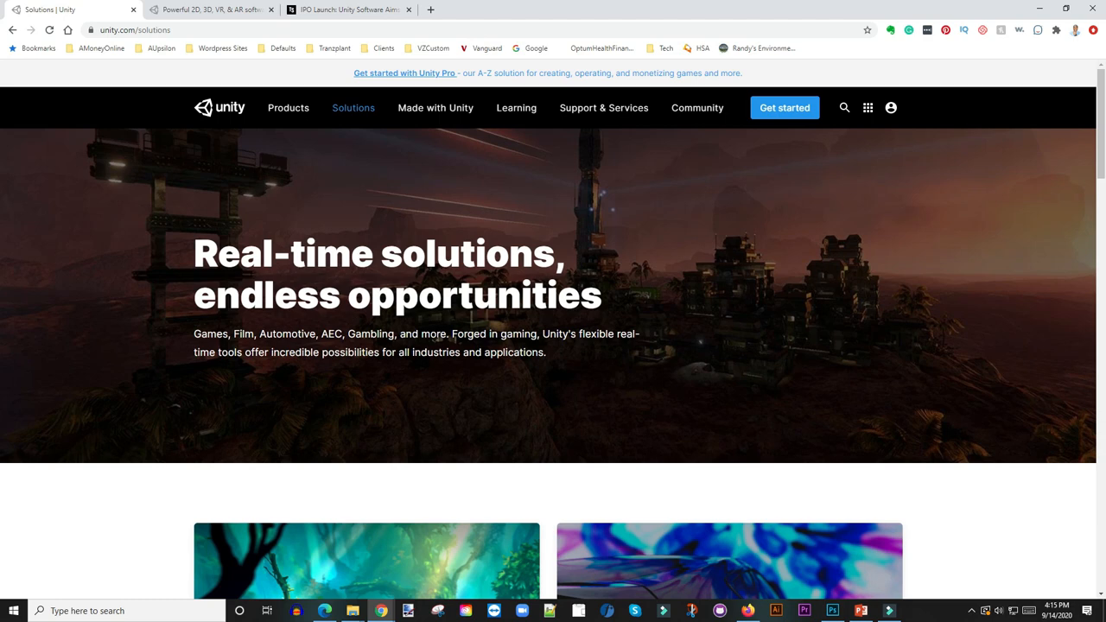
# - Scroll Unity's Solutions page just past the hero banner to the first industry cards
pyautogui.scroll(-3)
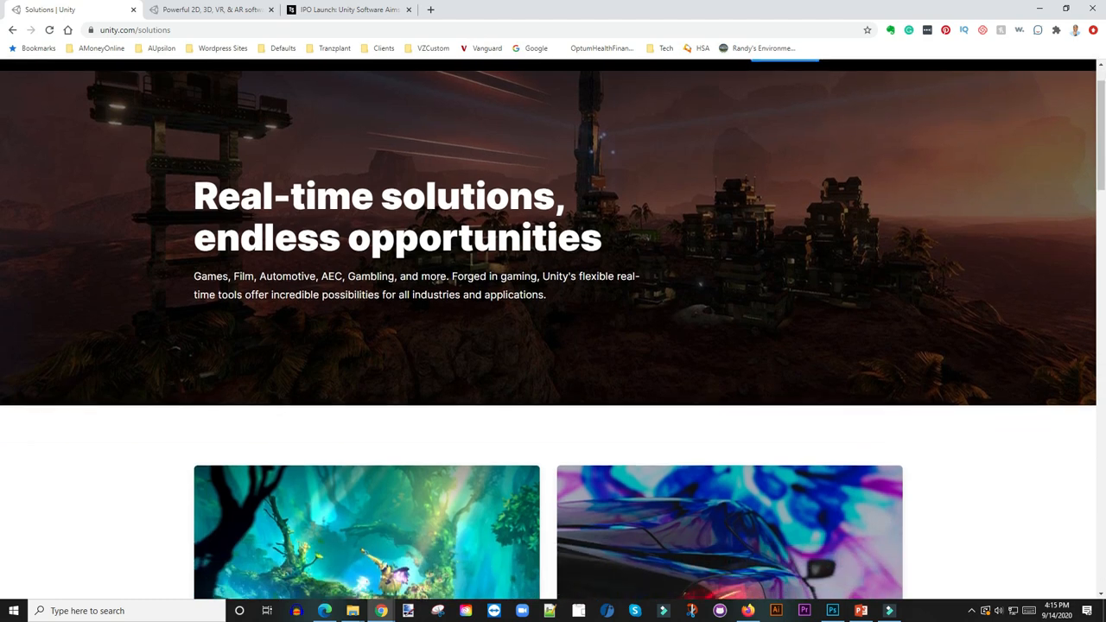